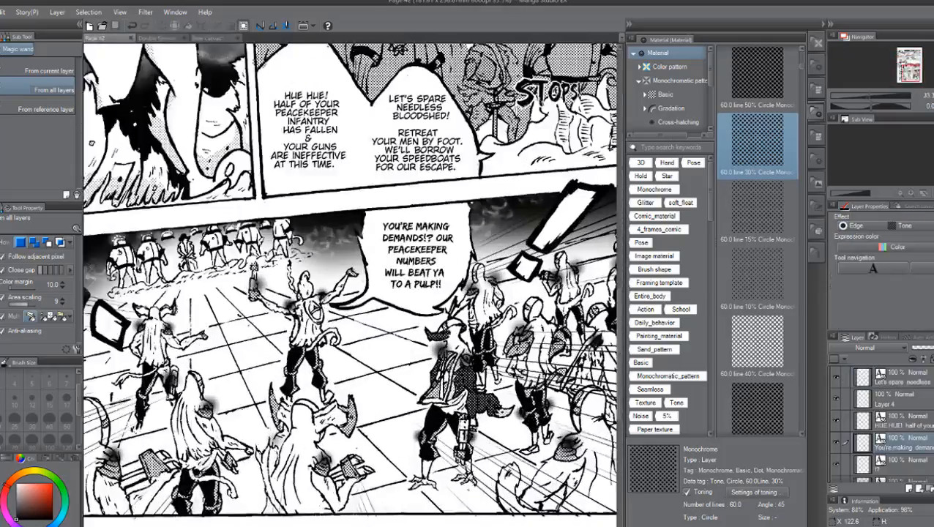
Apply a Monochromatic dot screentone to the figure's areas on a new tone layer
{"action": "left_click", "coordinate": [88, 12]}
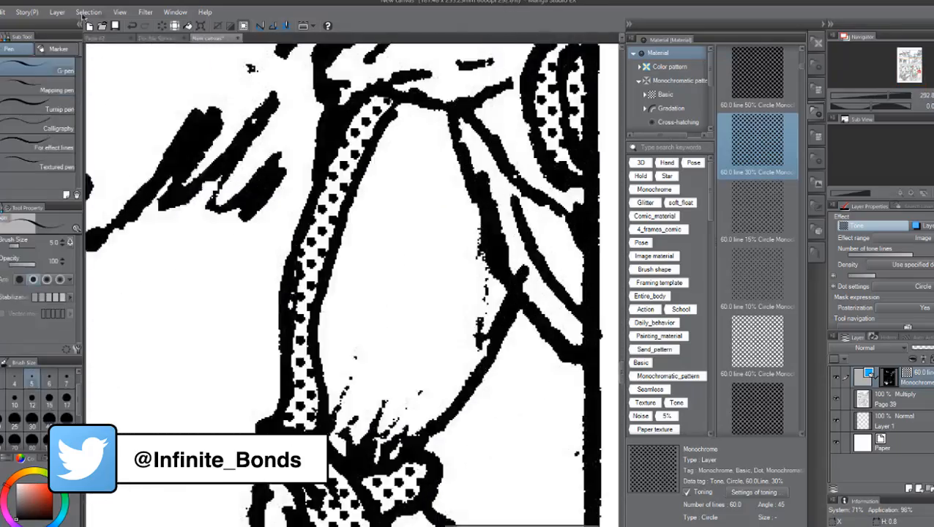
Show the crowd-scene and charging caped figure page fitted to the Navigator
{"action": "left_click", "coordinate": [88, 12]}
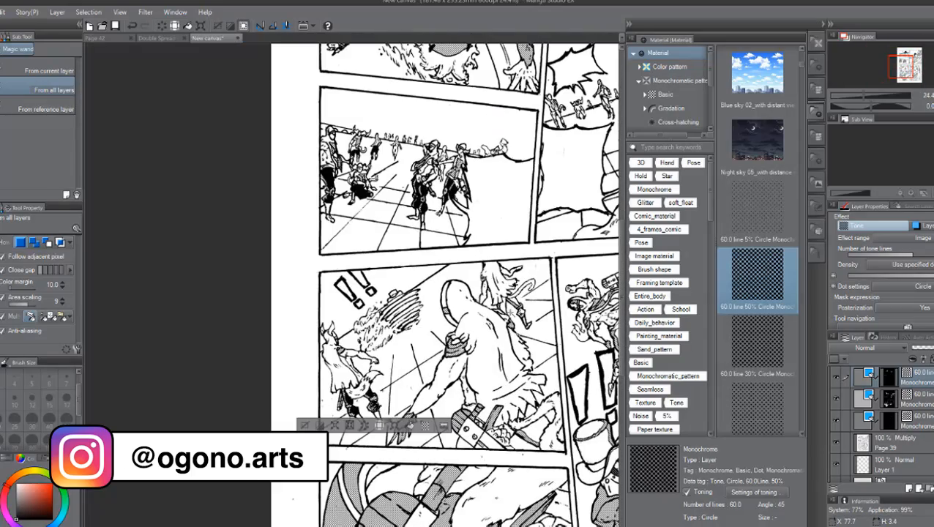
{"action": "scroll", "scroll_direction": "up", "scroll_amount": 3}
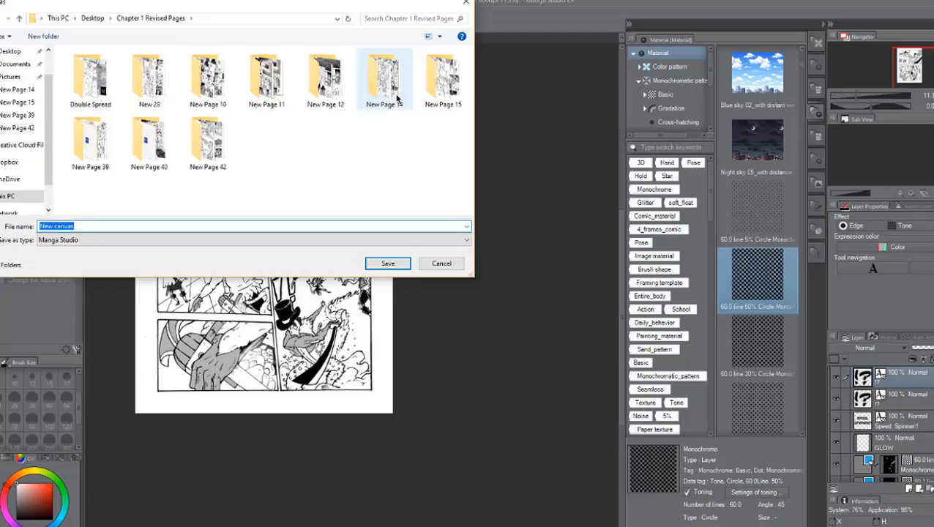
Save the page into the Chapter 1 Revised Pages folder
{"action": "left_click", "coordinate": [388, 263]}
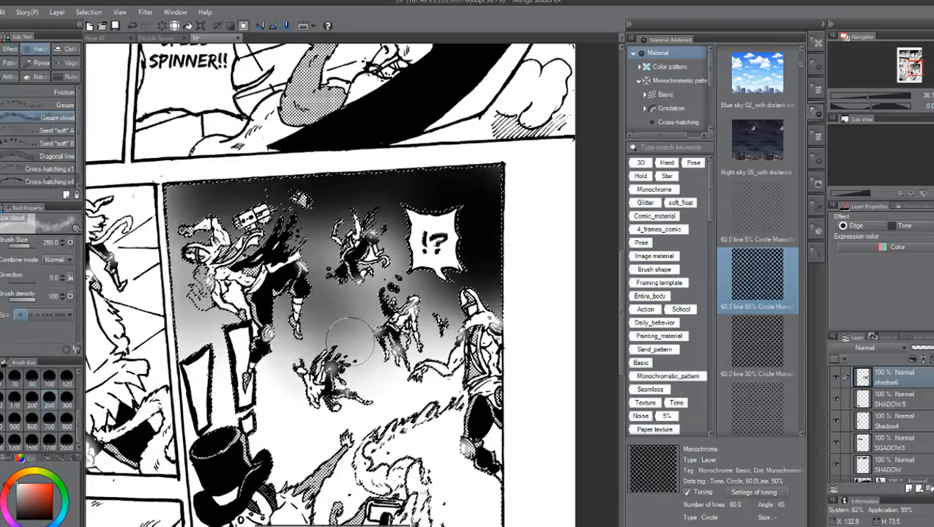
Bring up the Layer menu's Rasterize option for the GRABS! text layer
{"action": "left_click", "coordinate": [89, 12]}
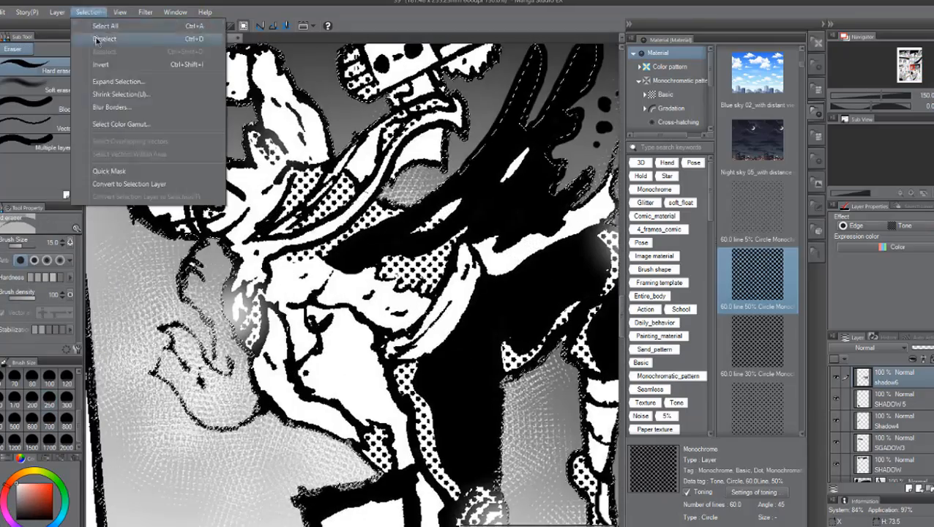
{"action": "left_click", "coordinate": [104, 38]}
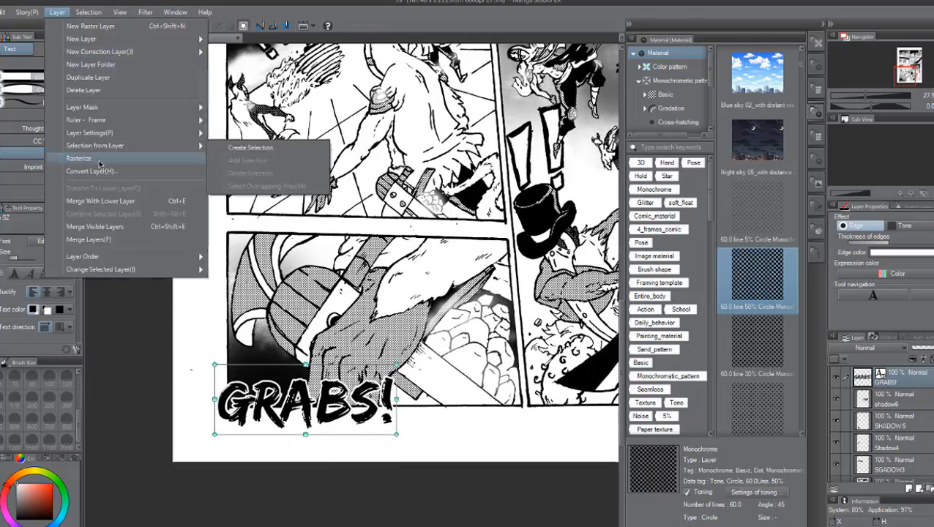
Rasterize the GRABS! lettering layer into drawn pixels
{"action": "left_click", "coordinate": [79, 158]}
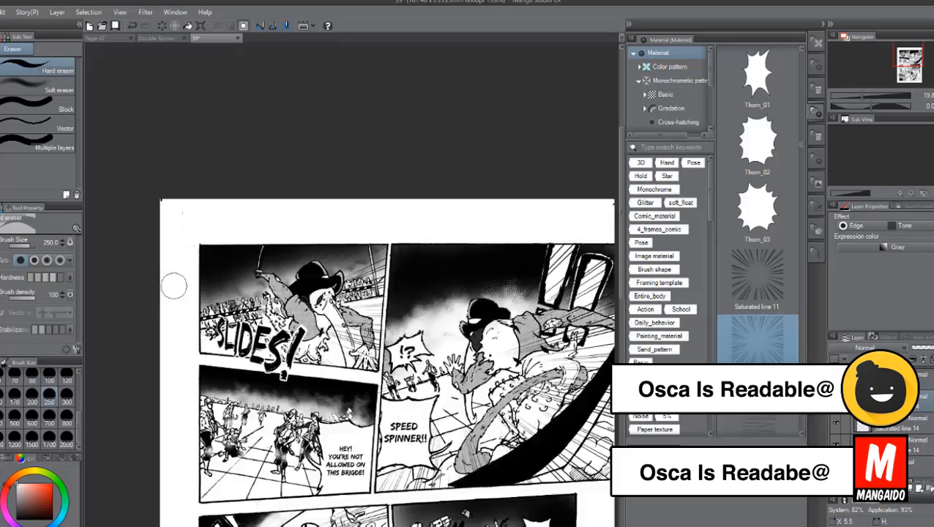
{"action": "scroll", "scroll_direction": "down", "scroll_amount": 3}
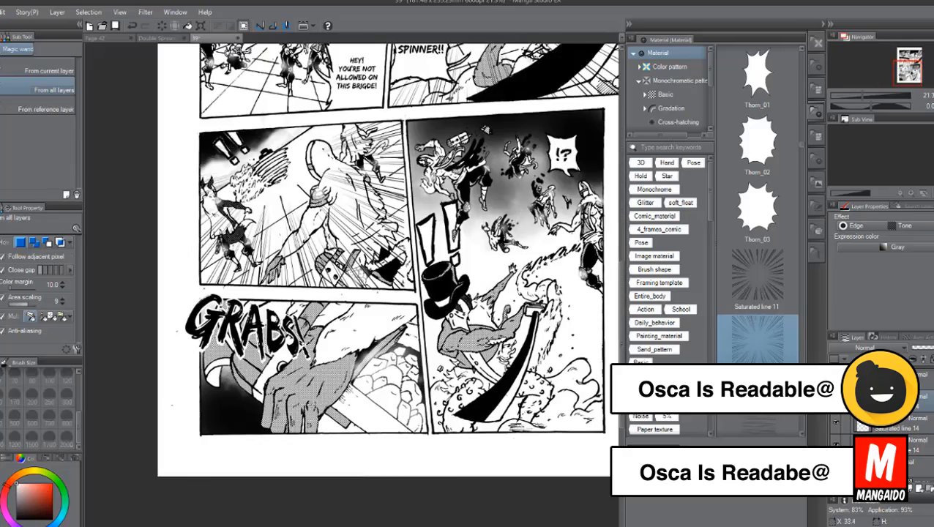